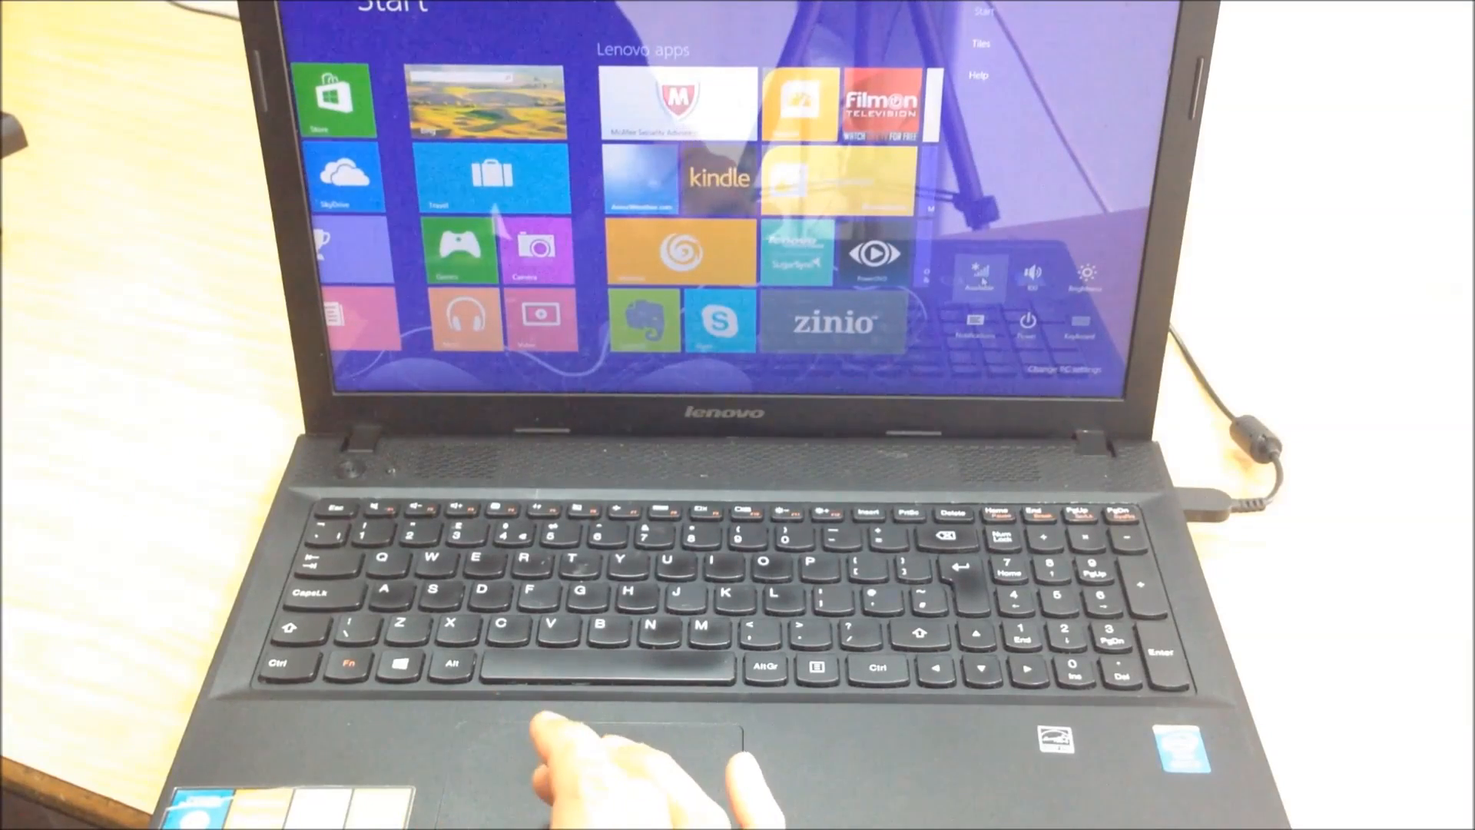
Show the available Wi-Fi networks from the Network (Available) icon, with Airplane mode off
{"action": "left_click", "coordinate": [977, 273]}
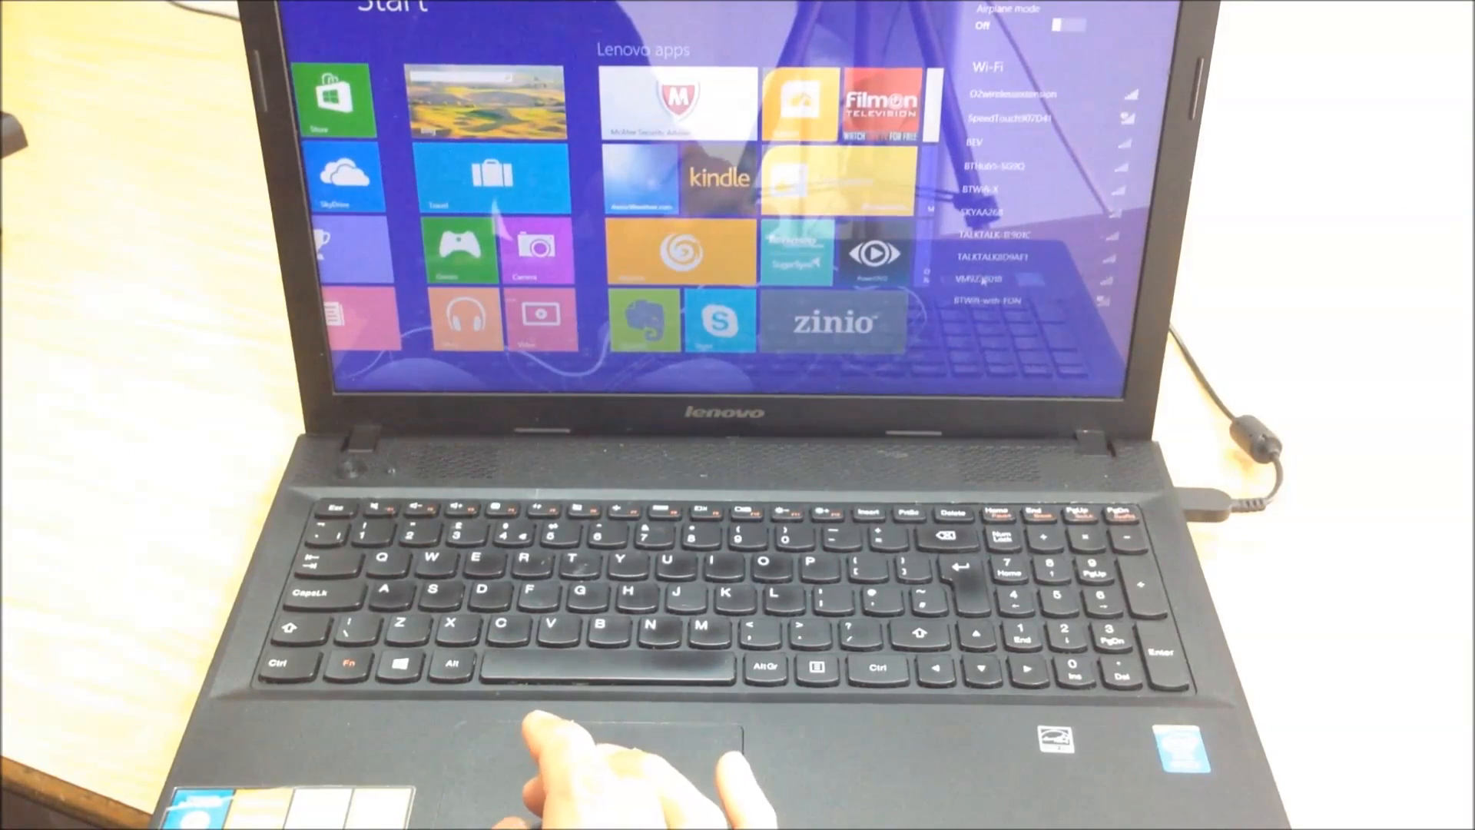